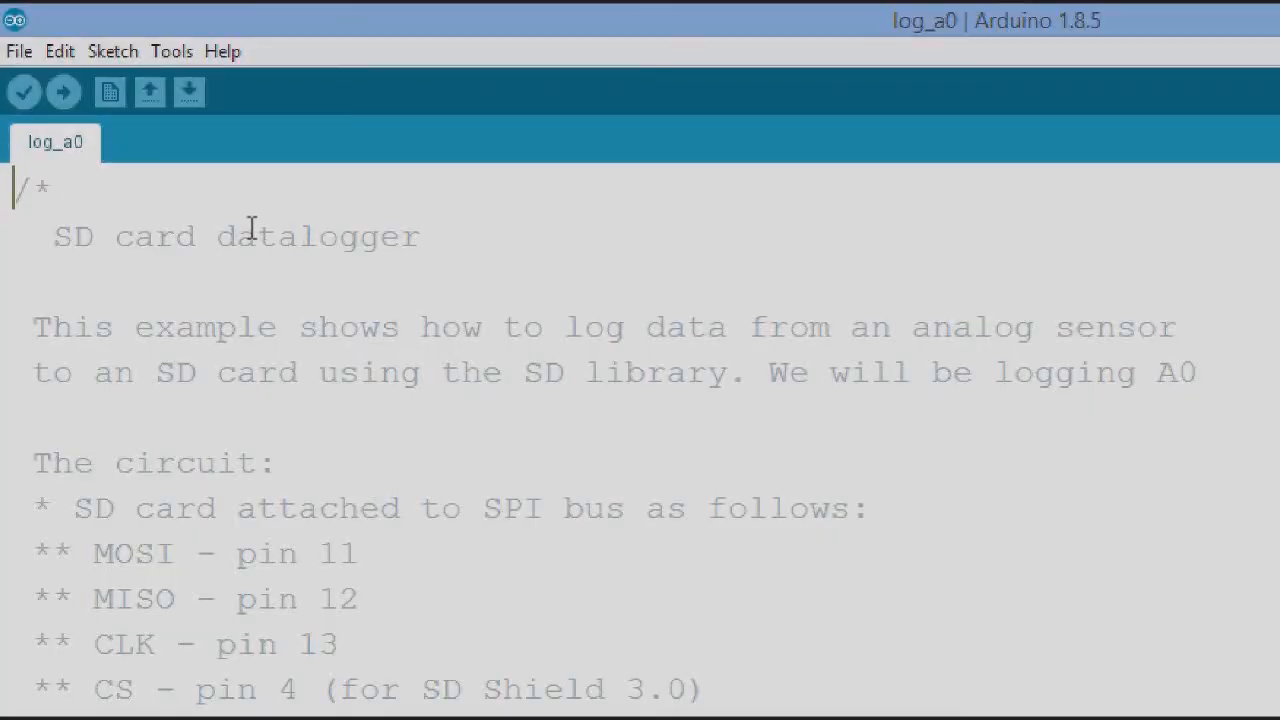
mouse_move(135, 62)
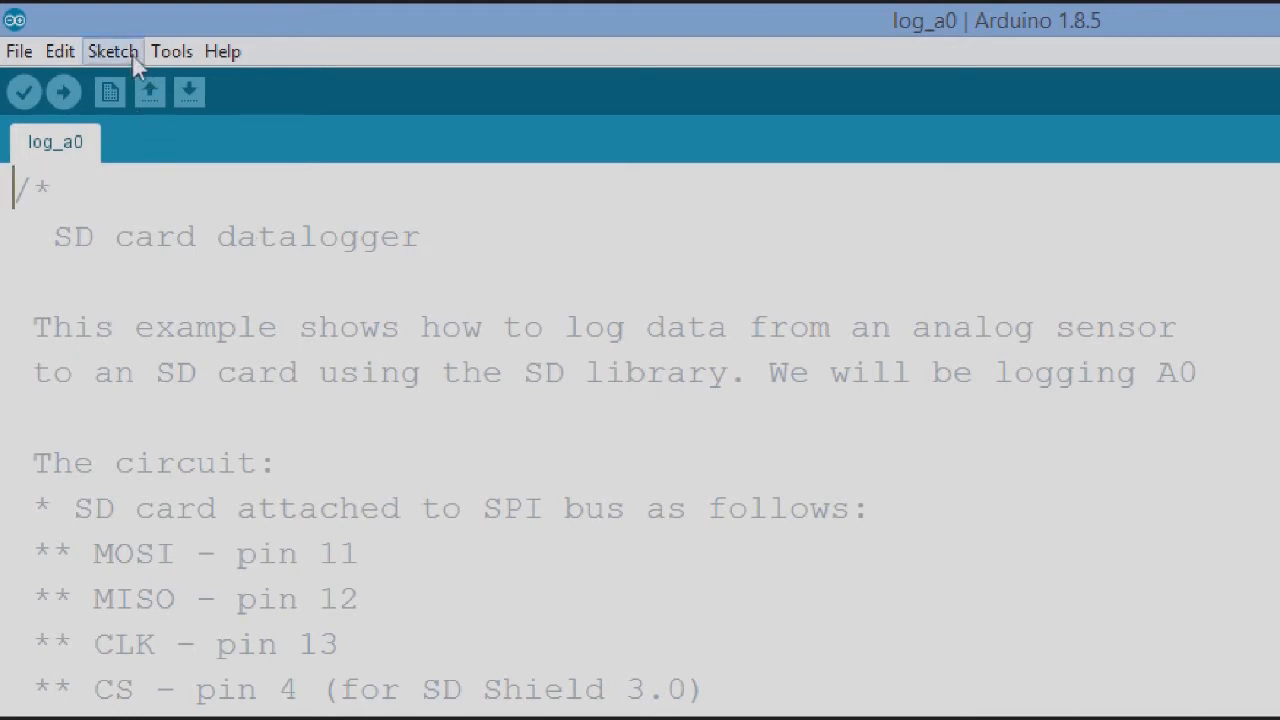
Show the Tools menu for the log_a0 sketch targeting the Uno on COM3.
left_click(171, 51)
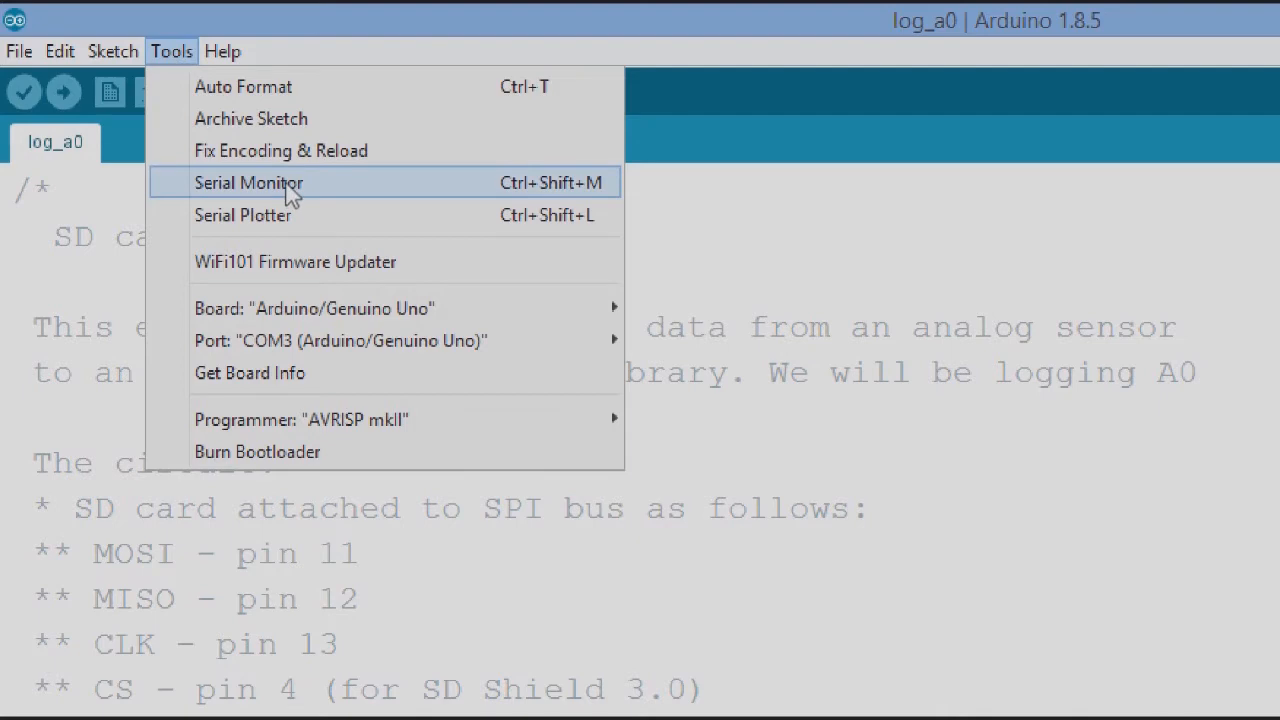
Launch the Serial Monitor to watch the SD card initialize and A0 readings around 497.
left_click(248, 183)
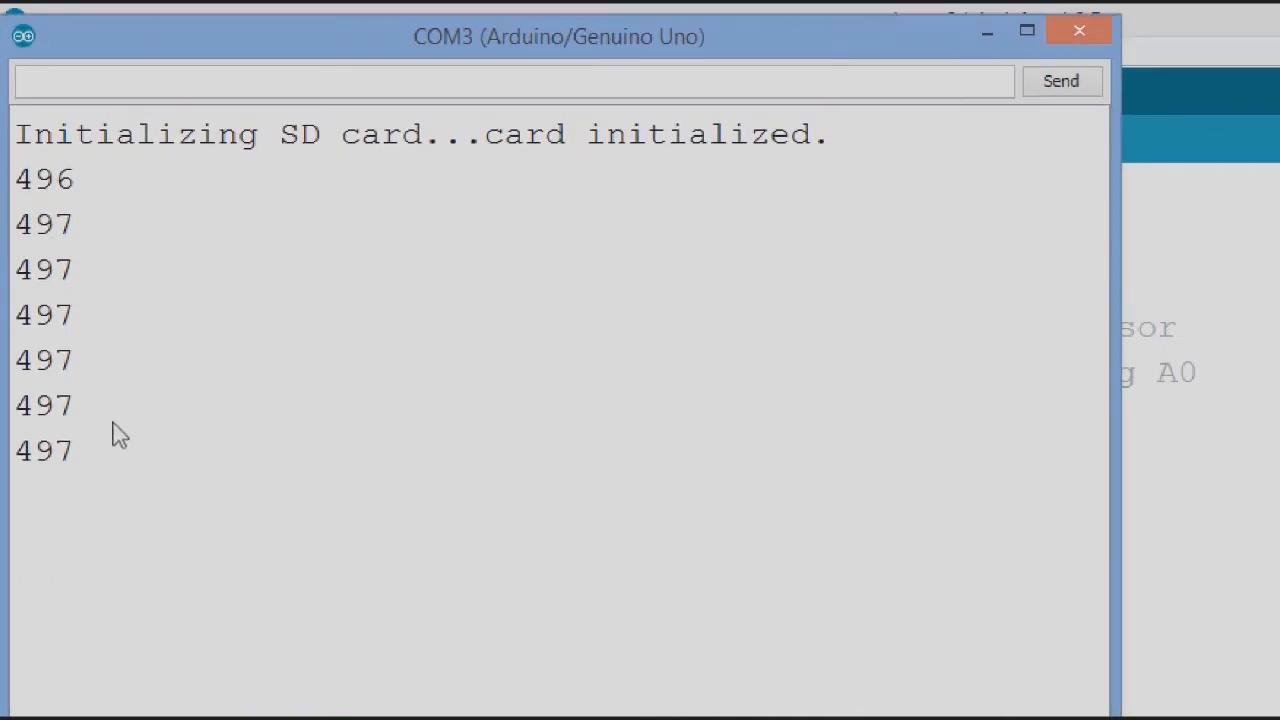
mouse_move(120, 487)
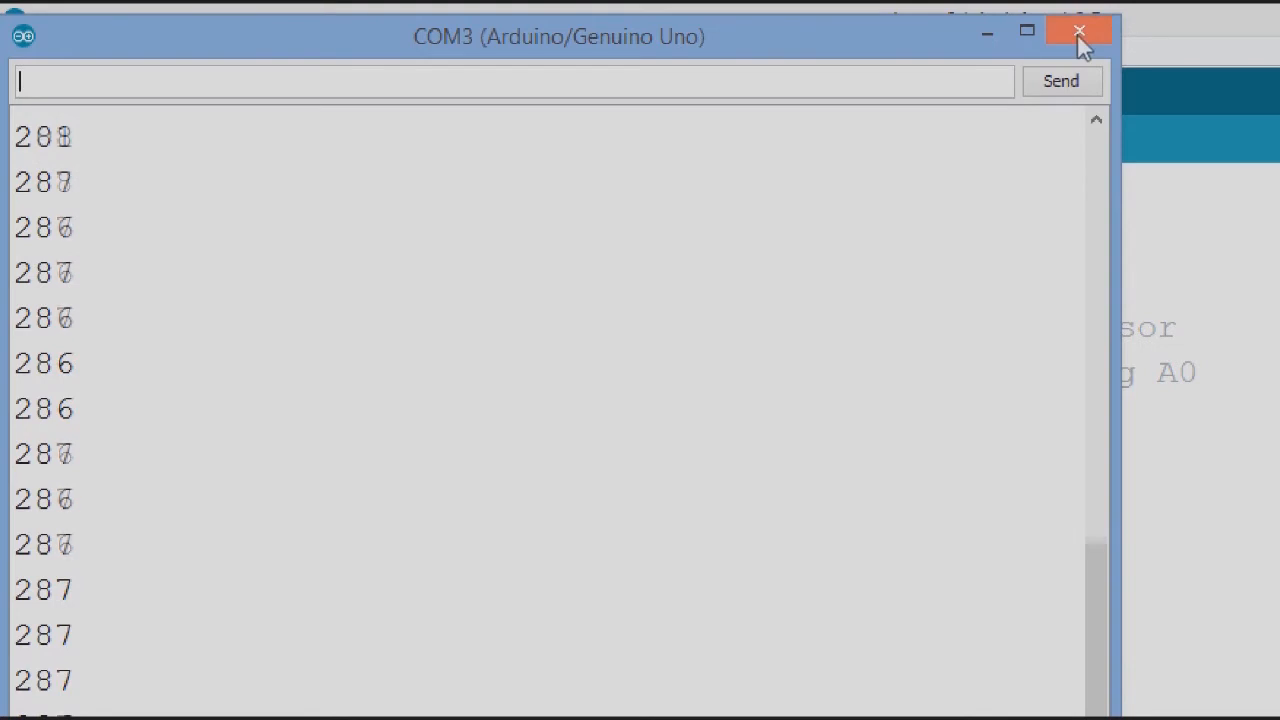
Close the COM3 Serial Monitor window to return to the log_a0 sketch.
left_click(1076, 30)
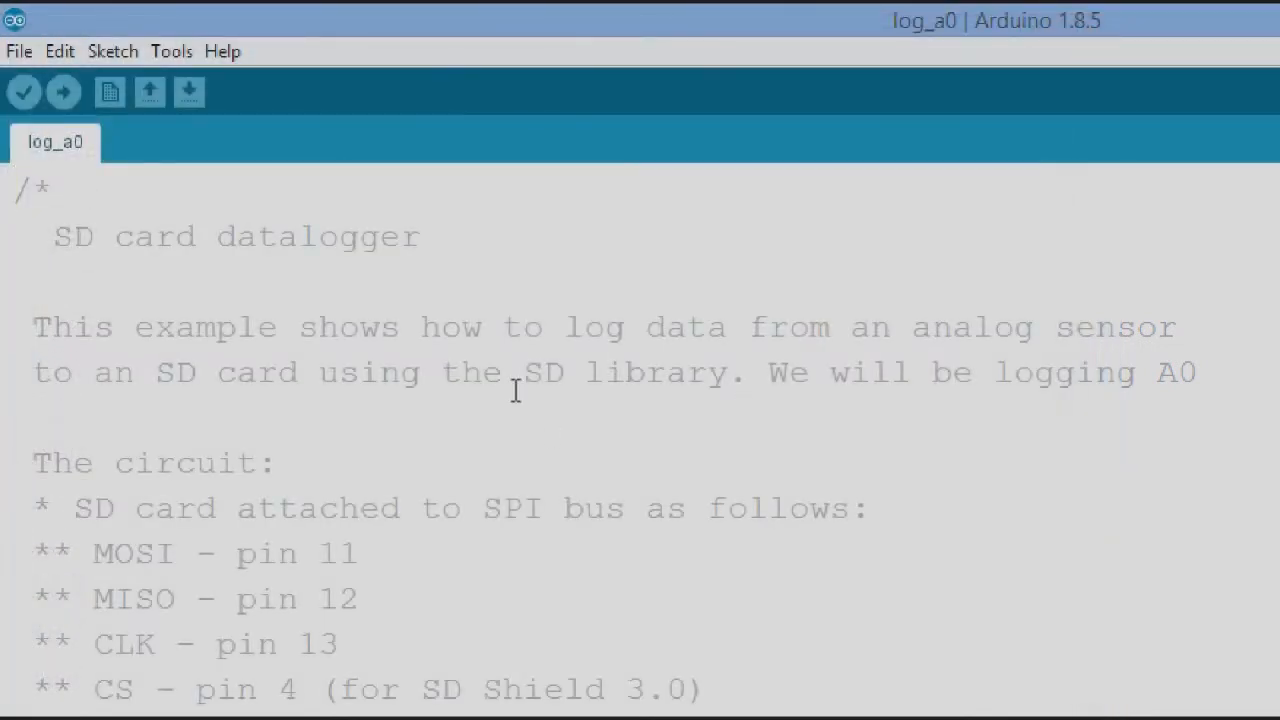
mouse_move(847, 375)
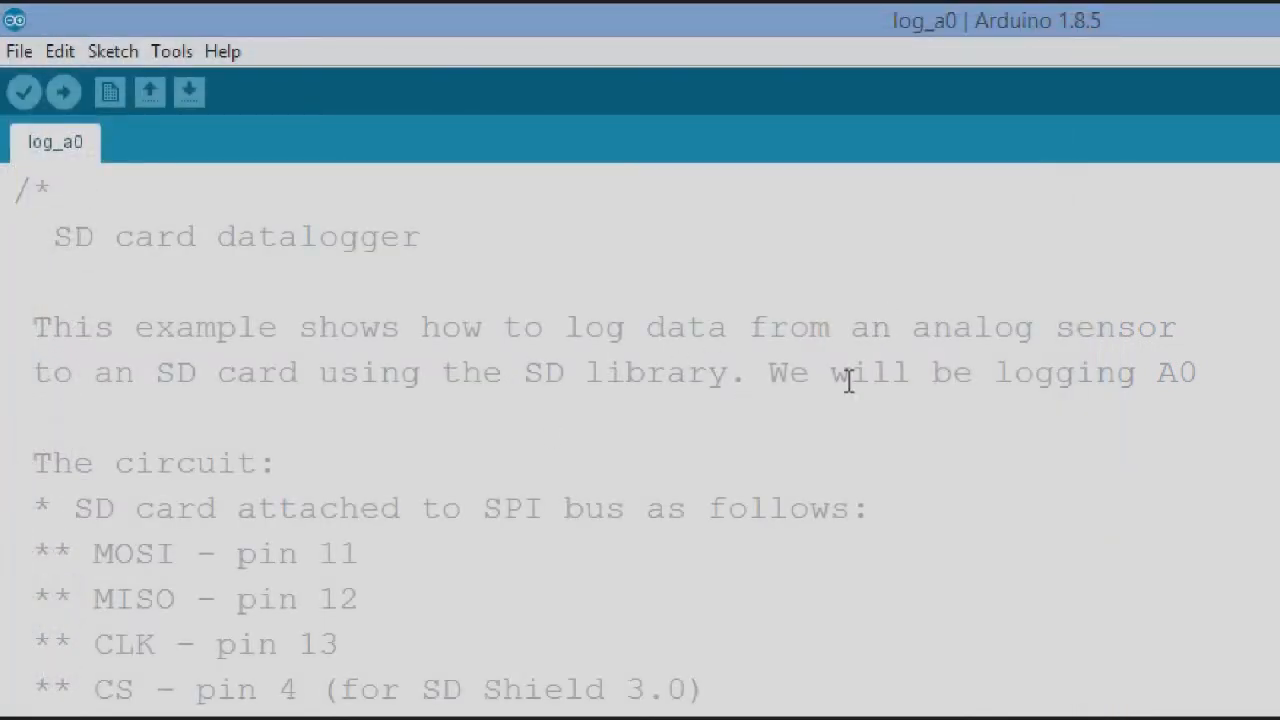
mouse_move(857, 360)
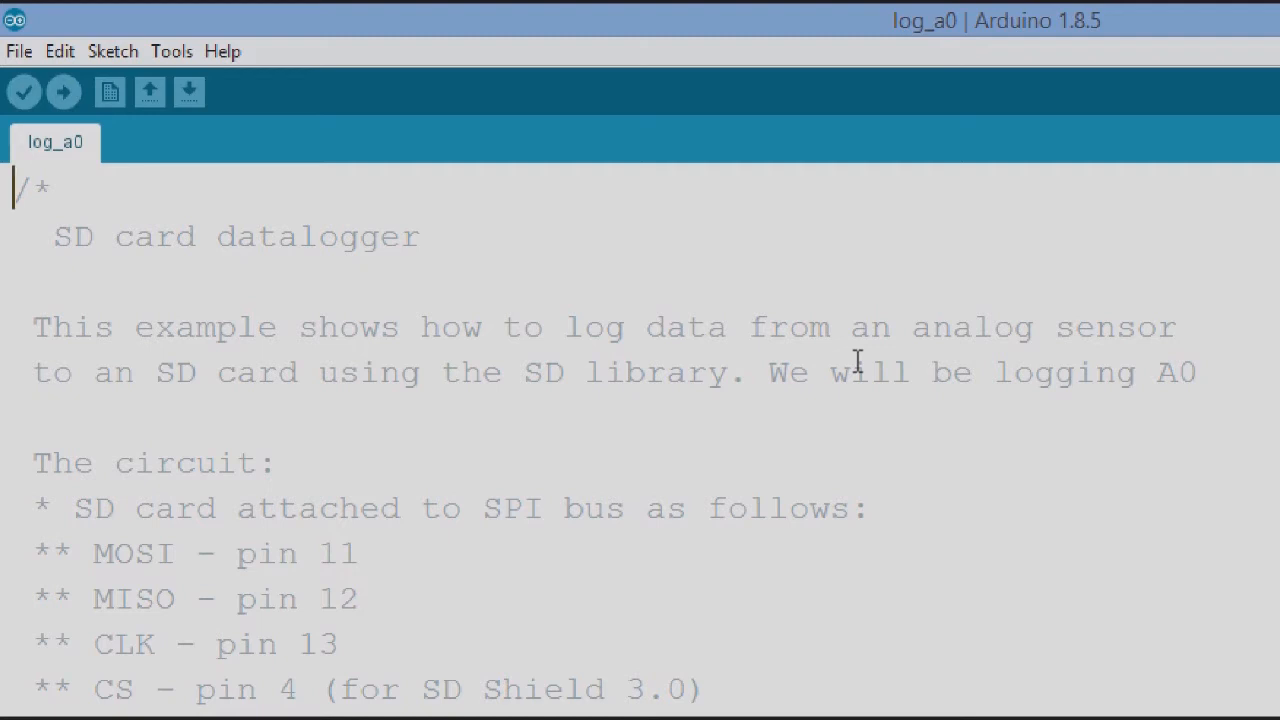
mouse_move(812, 410)
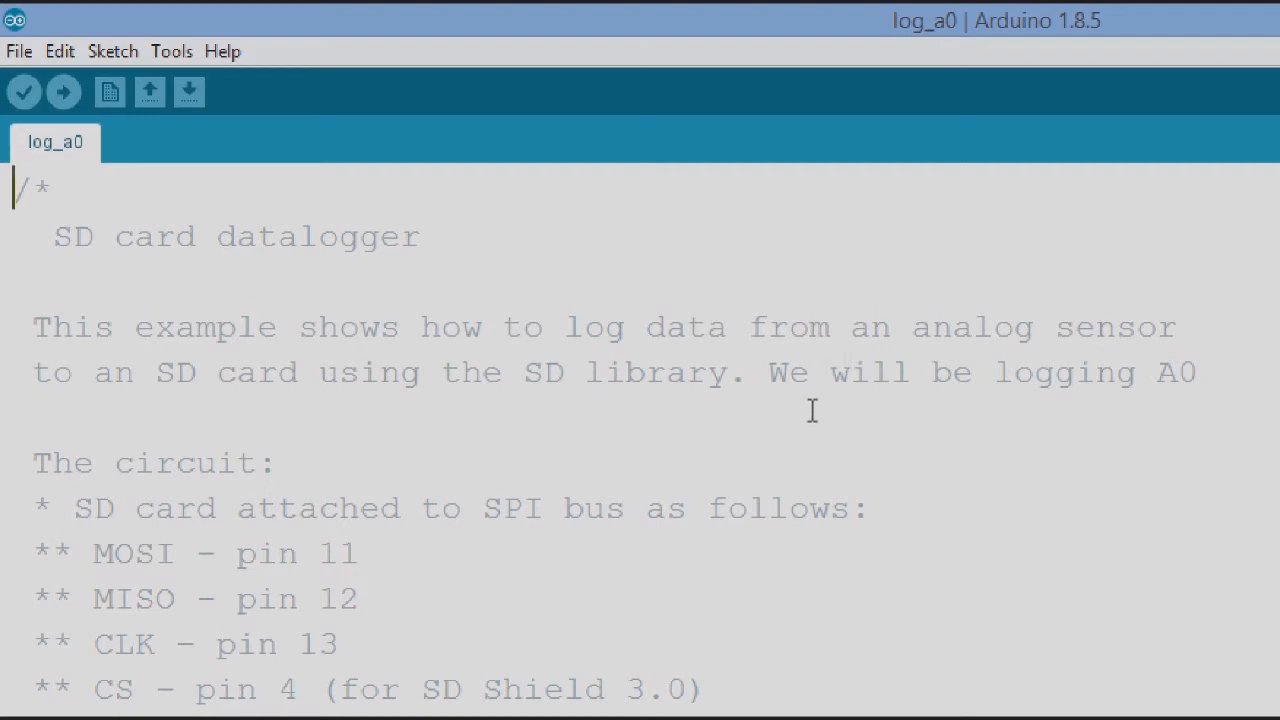
scroll("down", 3)
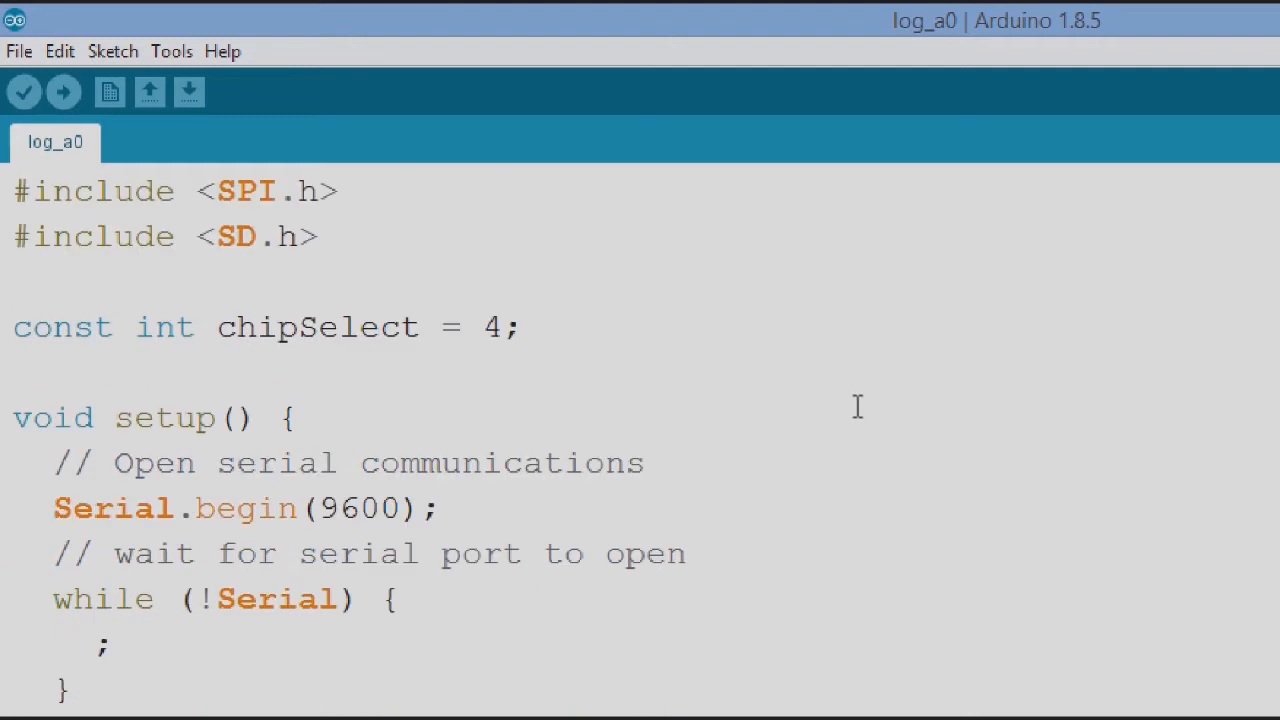
scroll("down", 3)
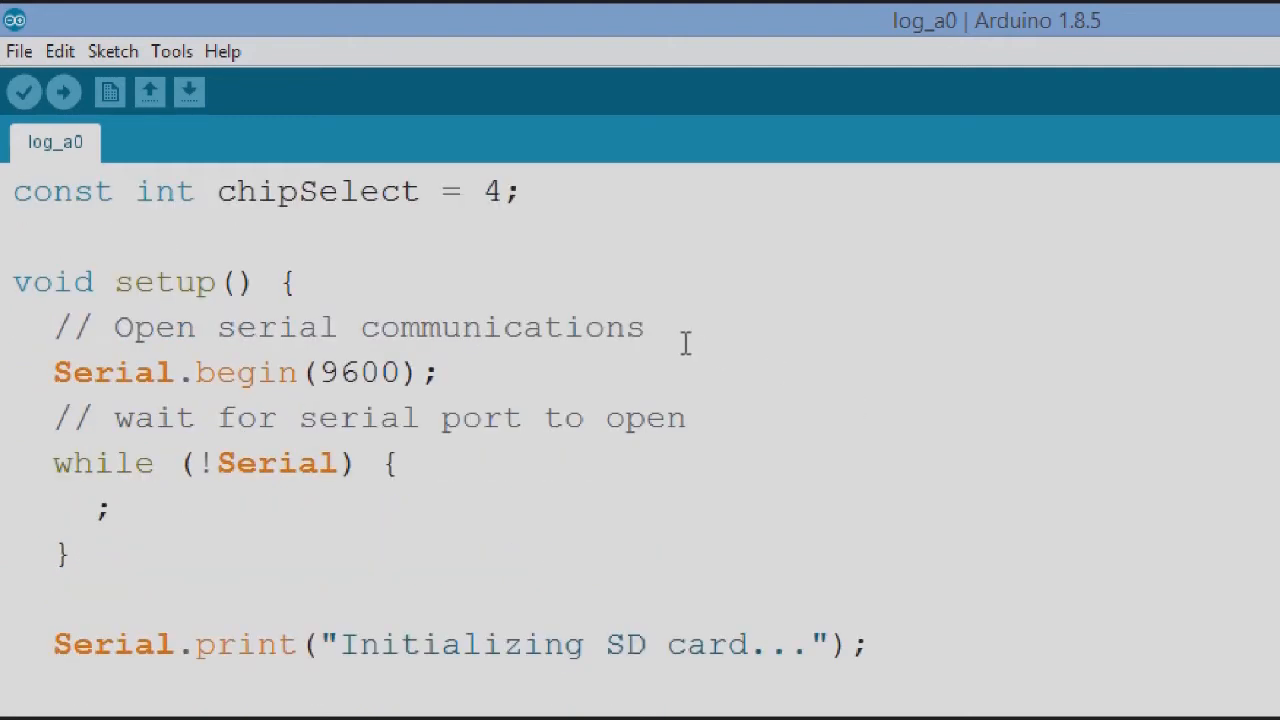
mouse_move(772, 395)
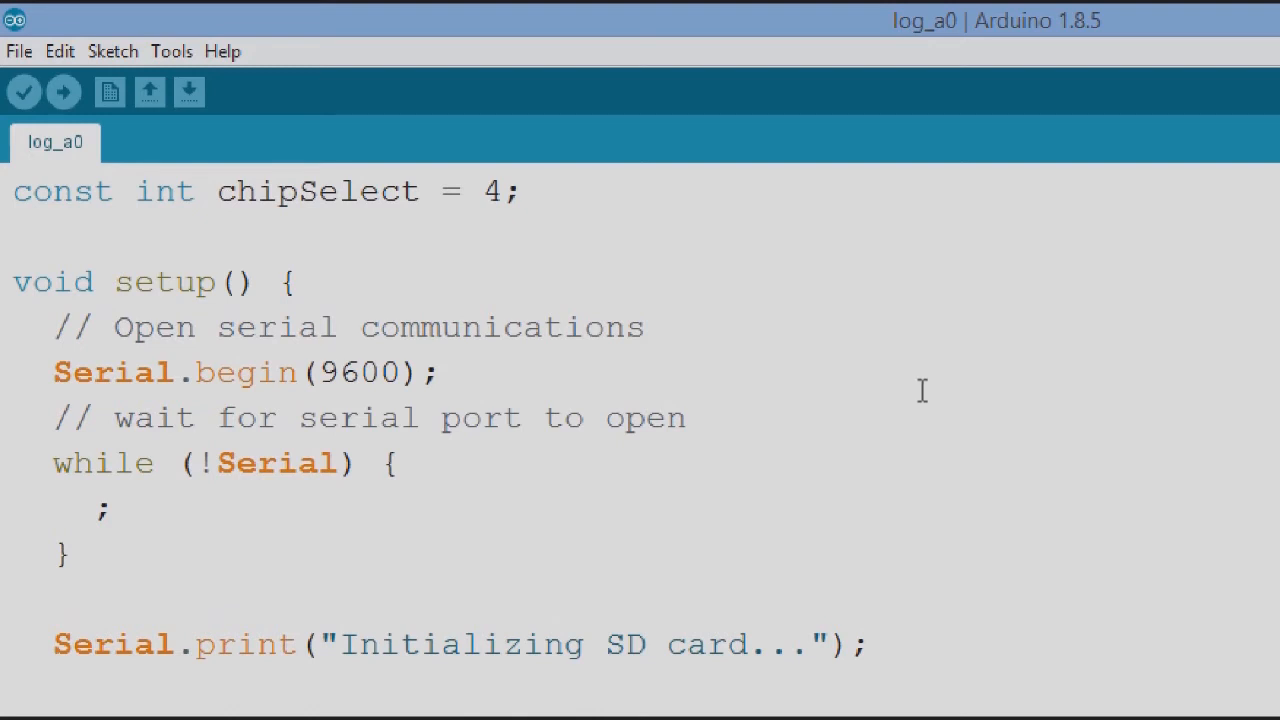
scroll("down", 3)
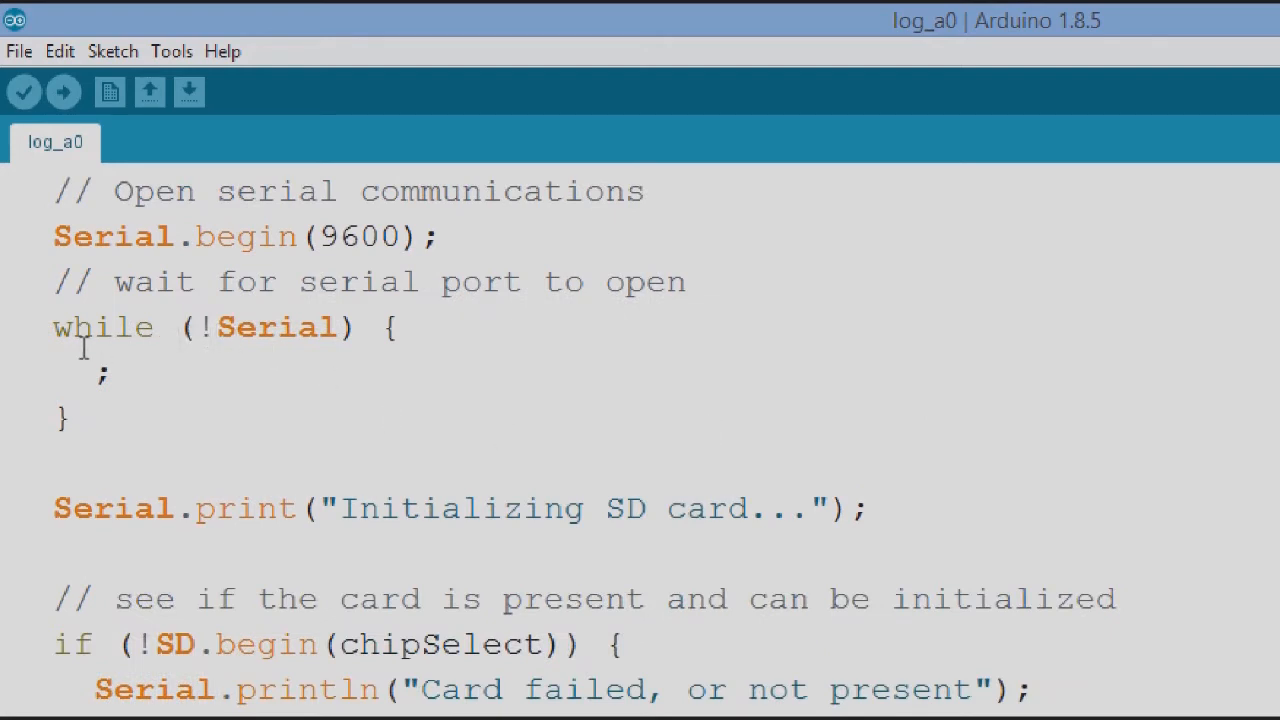
scroll("down", 3)
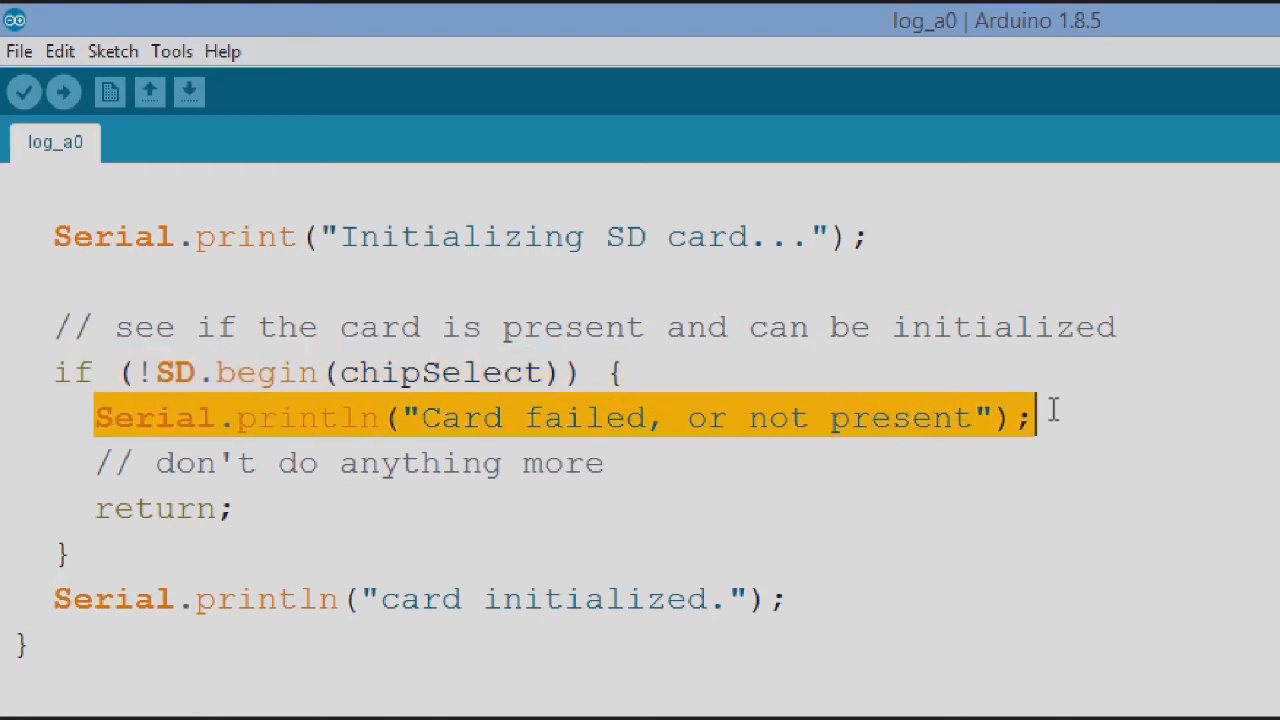
mouse_move(1003, 510)
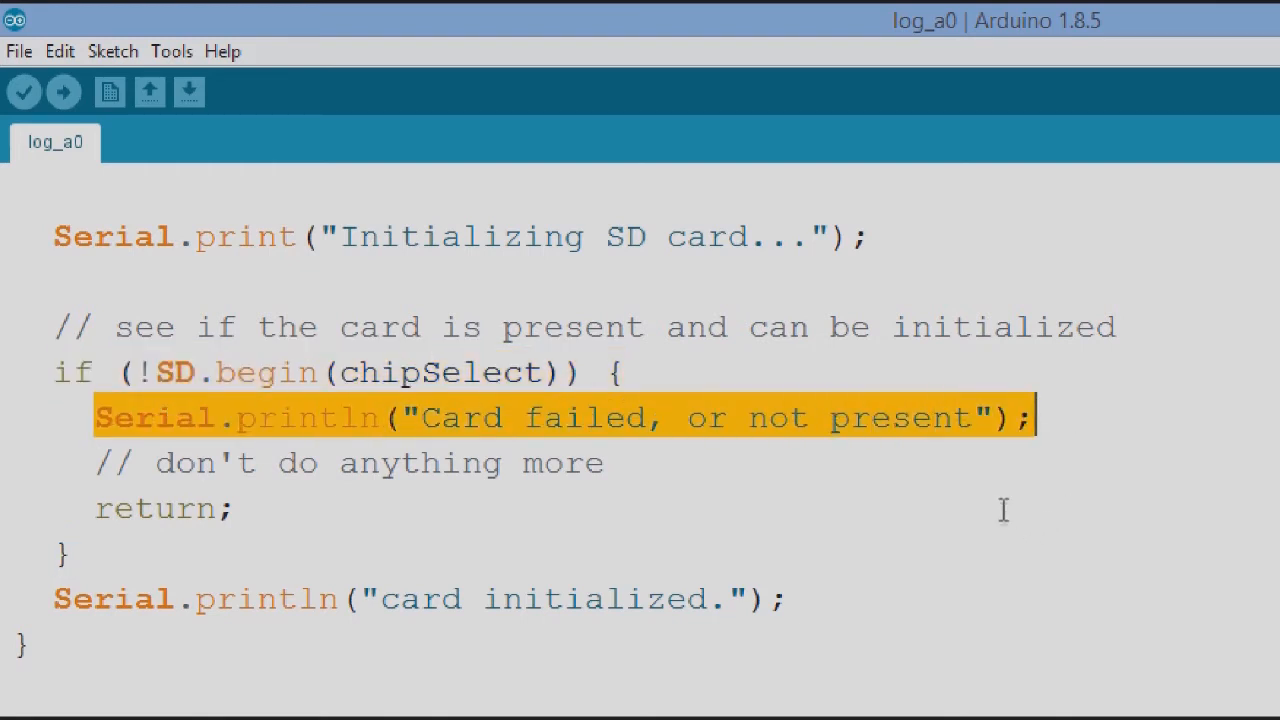
Highlight the card-check return statement, then scroll down to the loop's datalog.txt open line.
double_click(155, 508)
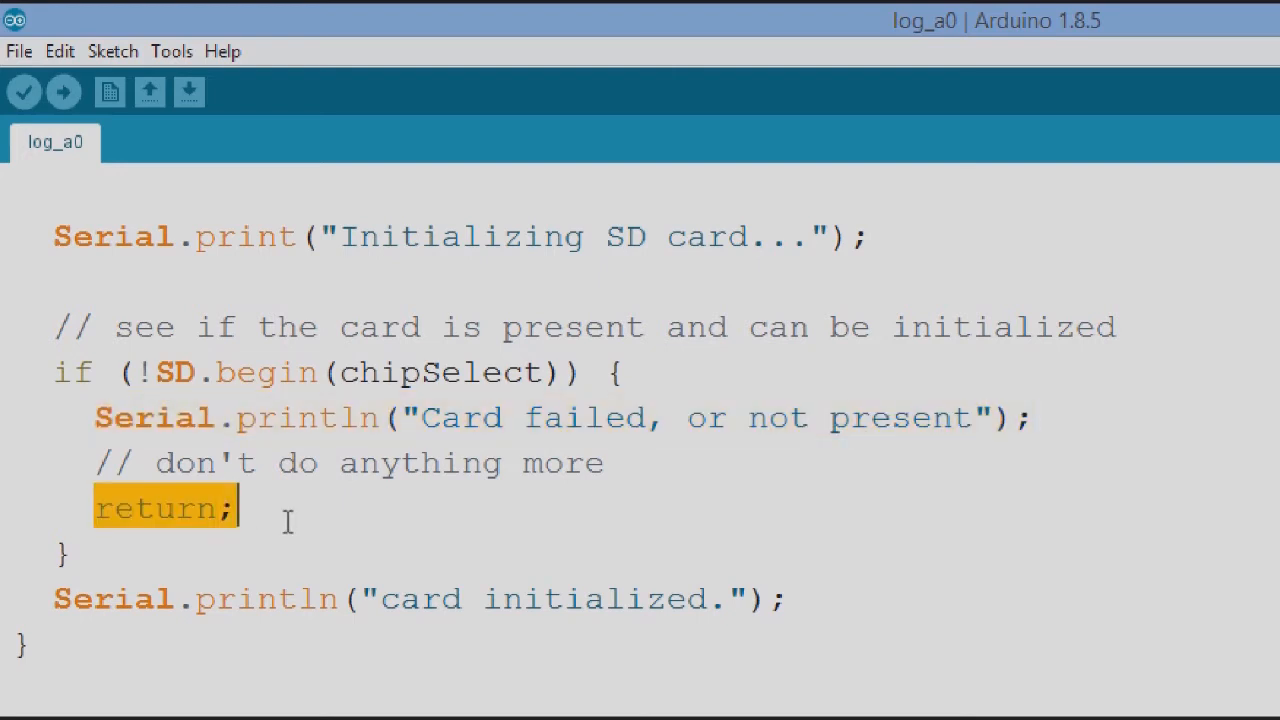
scroll("down", 3)
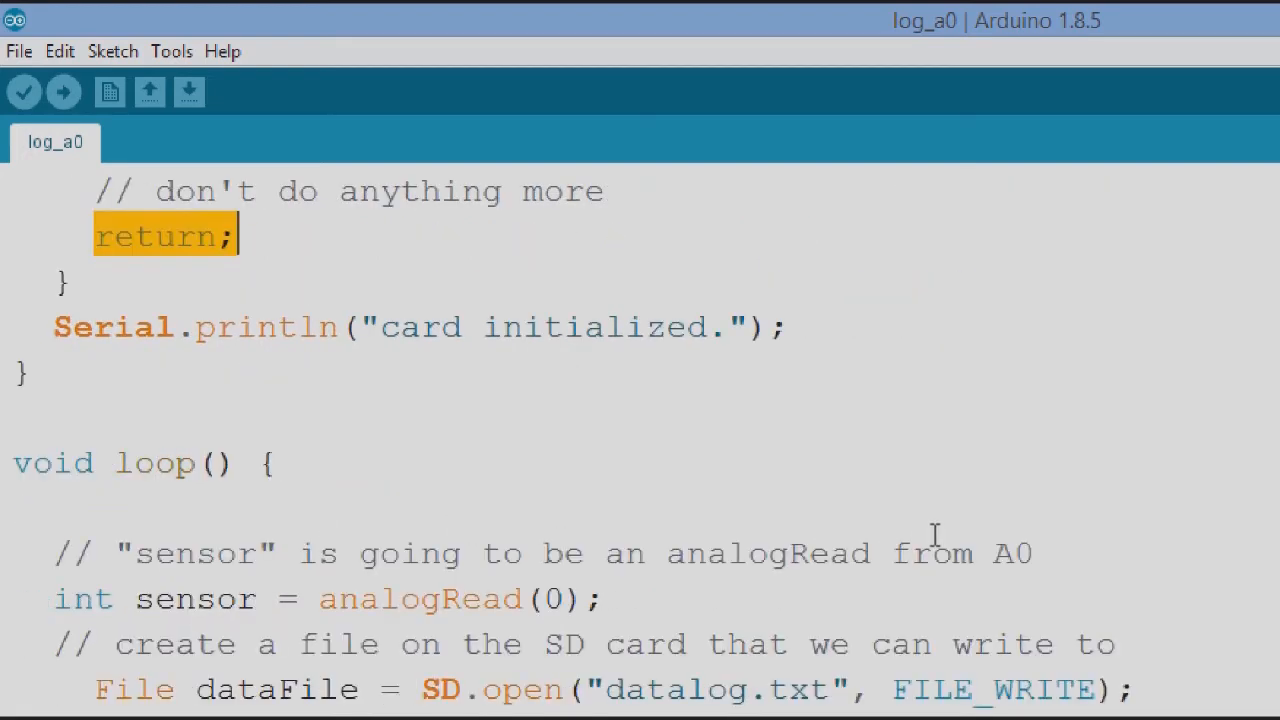
mouse_move(162, 448)
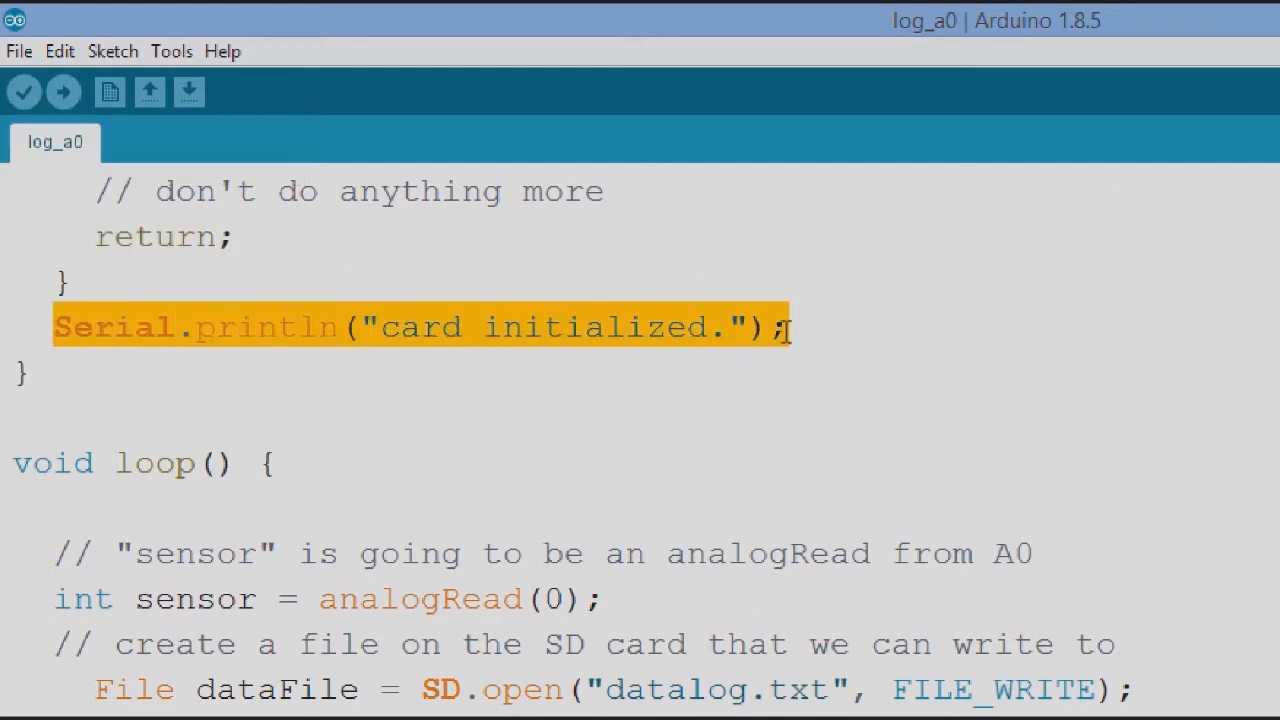
mouse_move(842, 344)
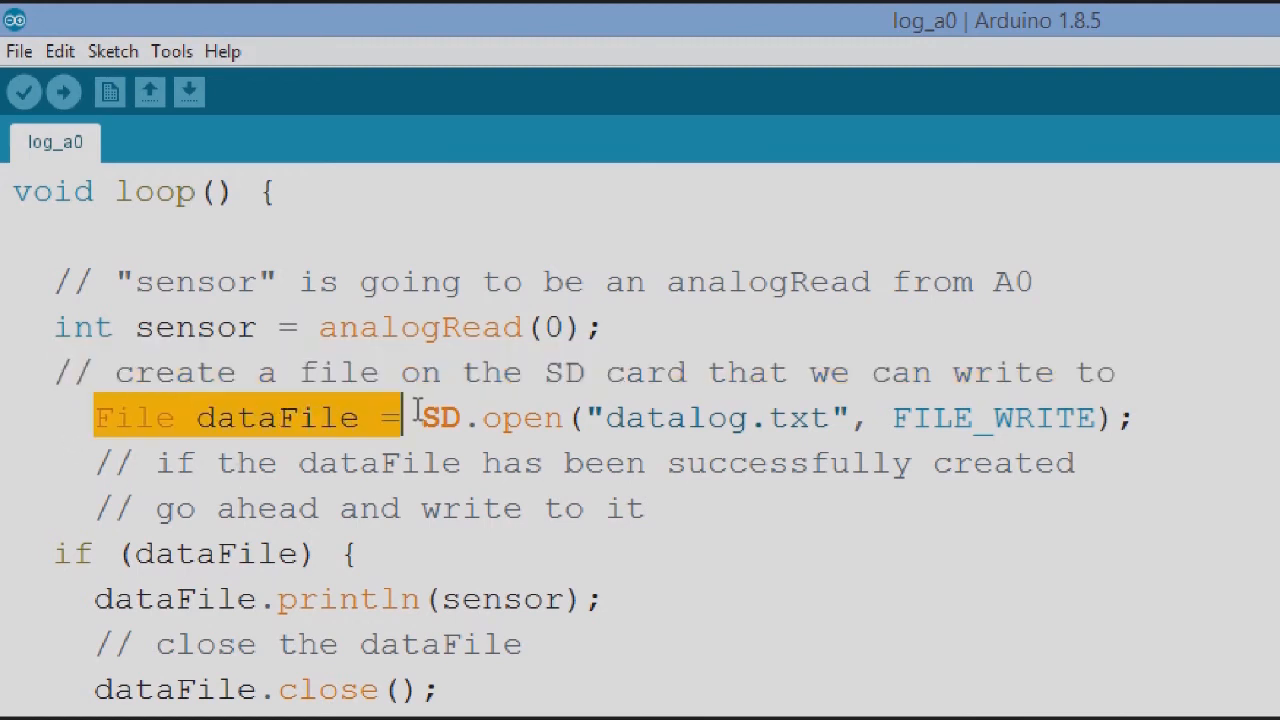
Select the full SD.open datalog.txt line and scroll down to the write step.
left_click_drag(400, 417, 1130, 417)
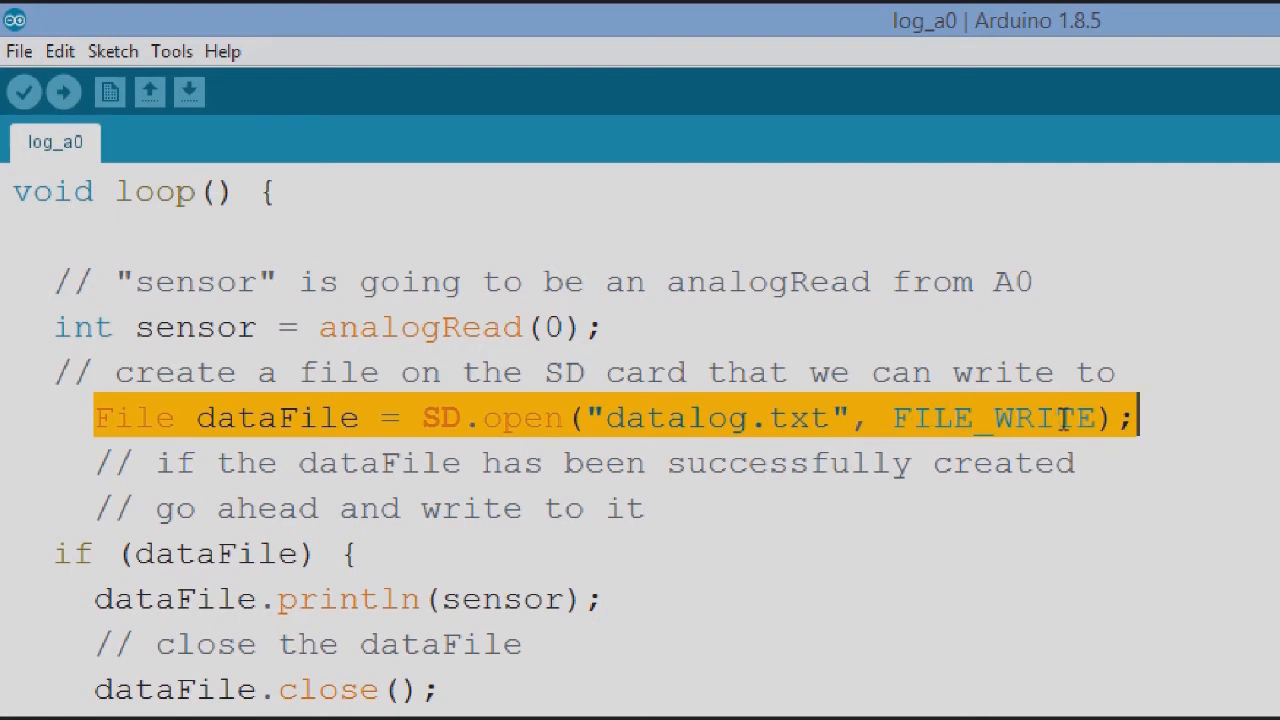
mouse_move(977, 487)
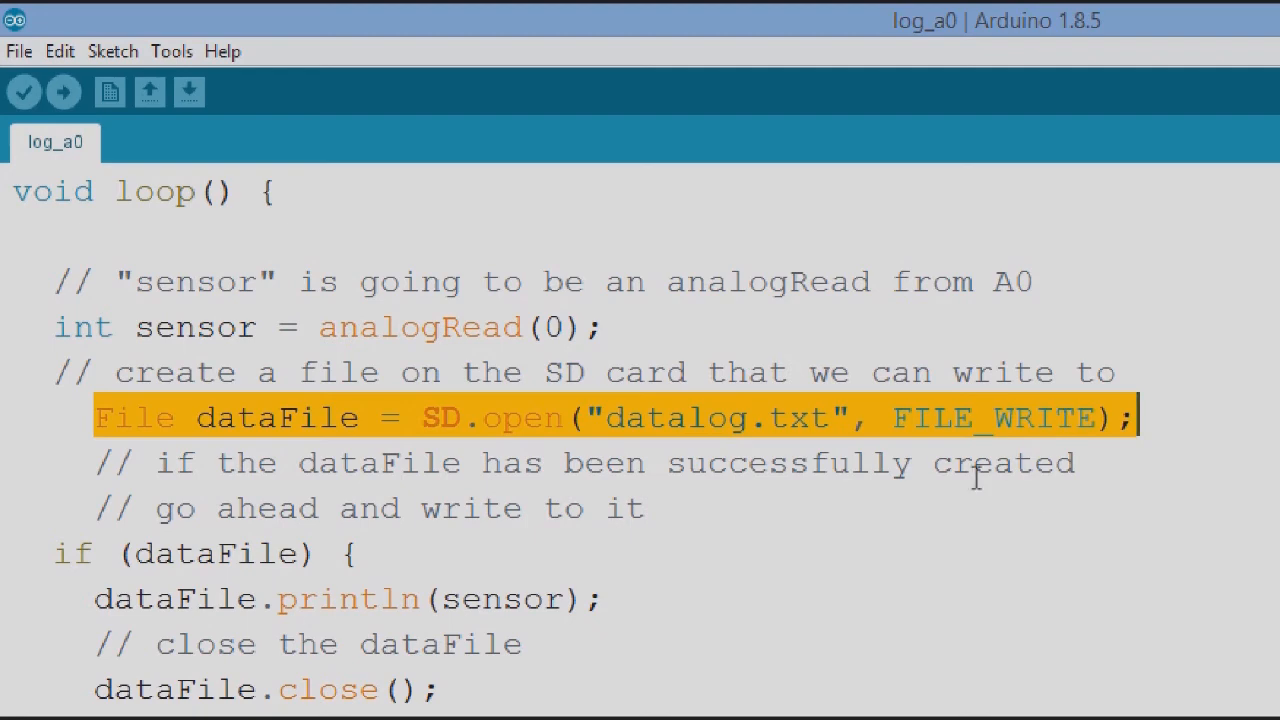
scroll("down", 3)
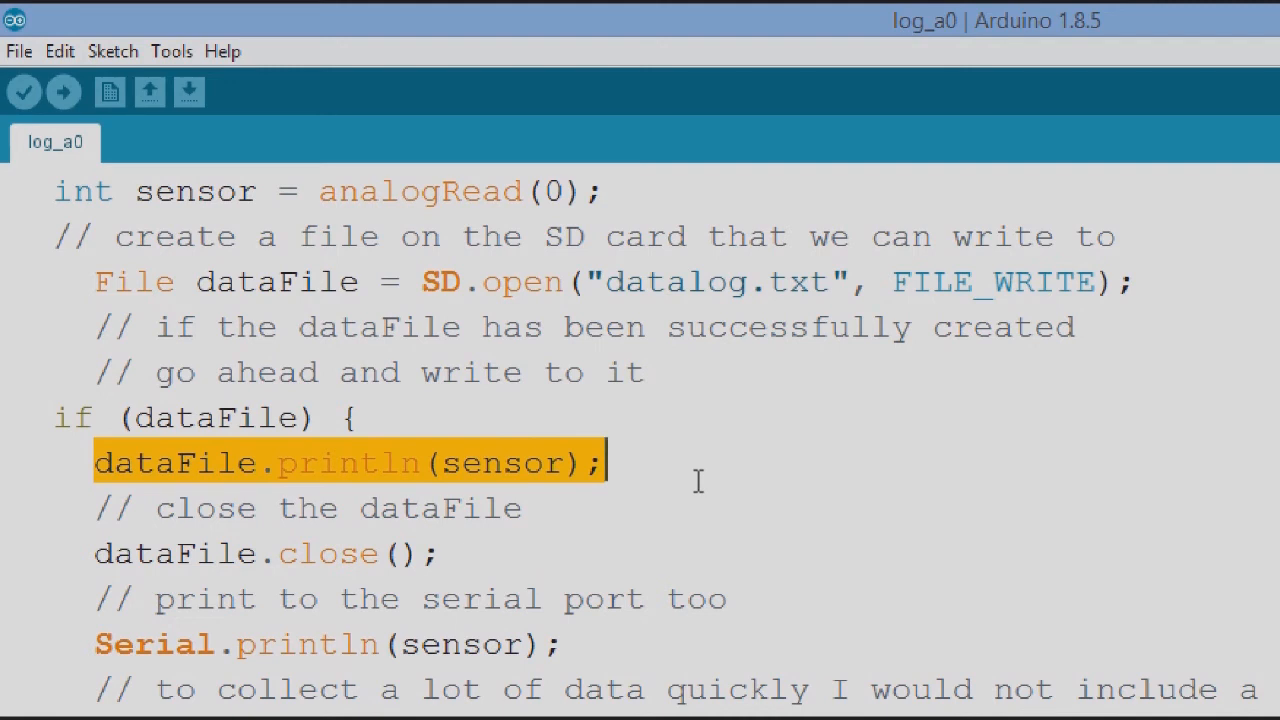
mouse_move(77, 553)
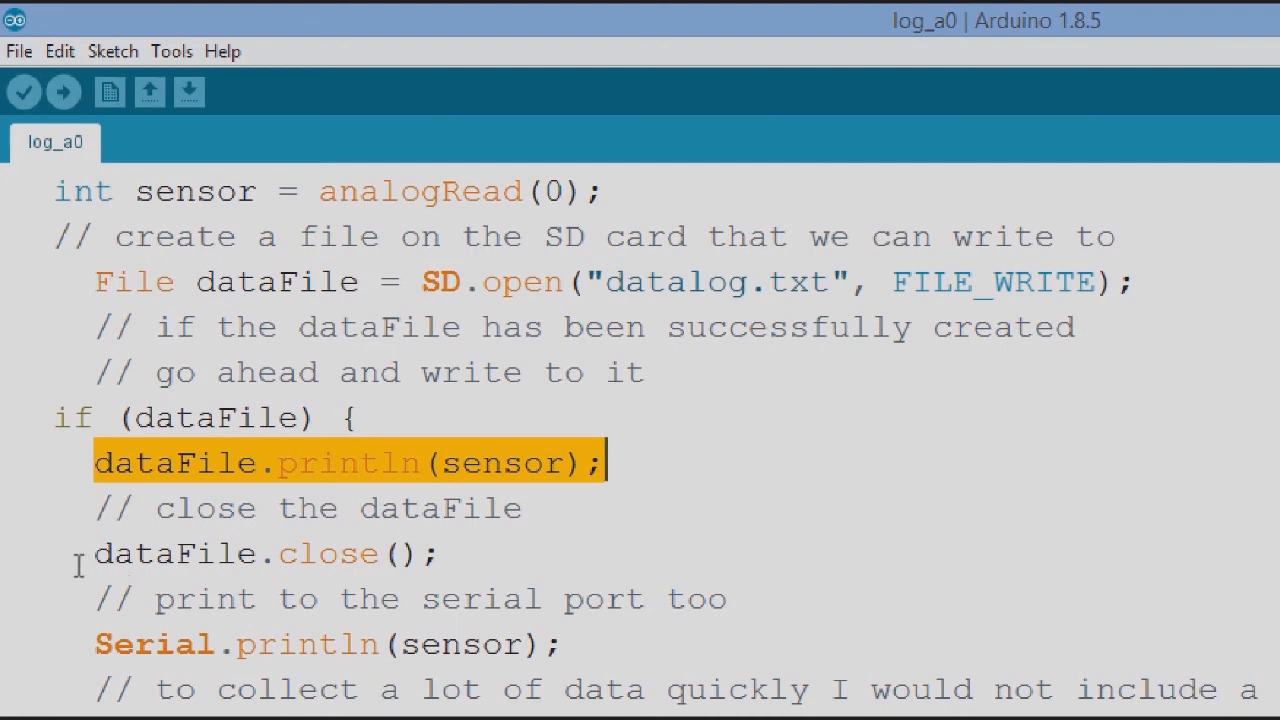
Select dataFile.close(); and scroll down through delay(1000) to the error-message else branch.
left_click(260, 553)
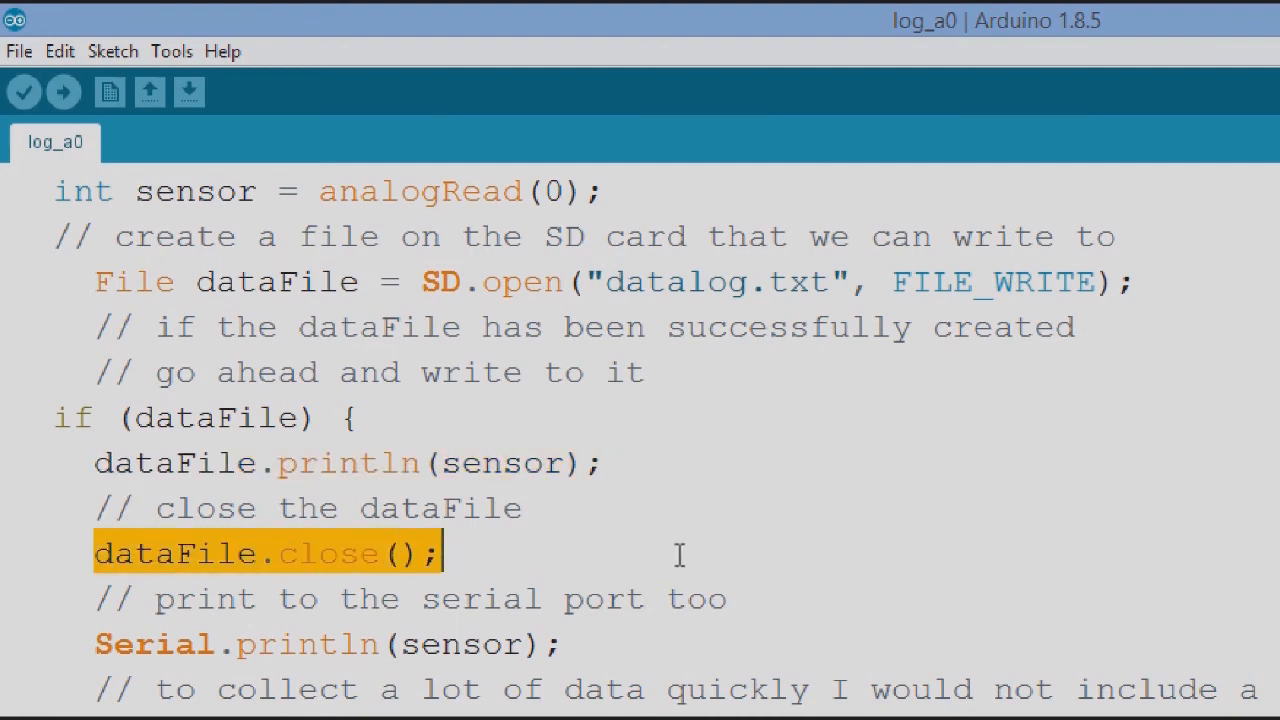
scroll("down", 3)
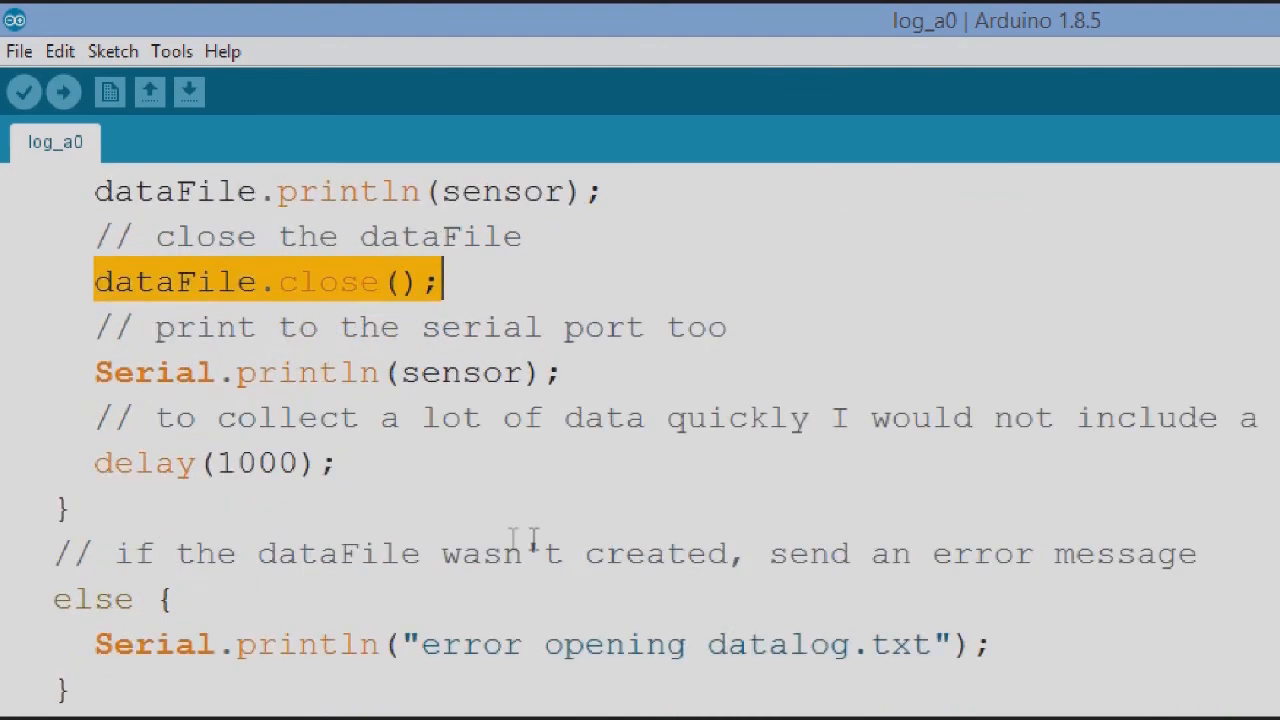
mouse_move(388, 470)
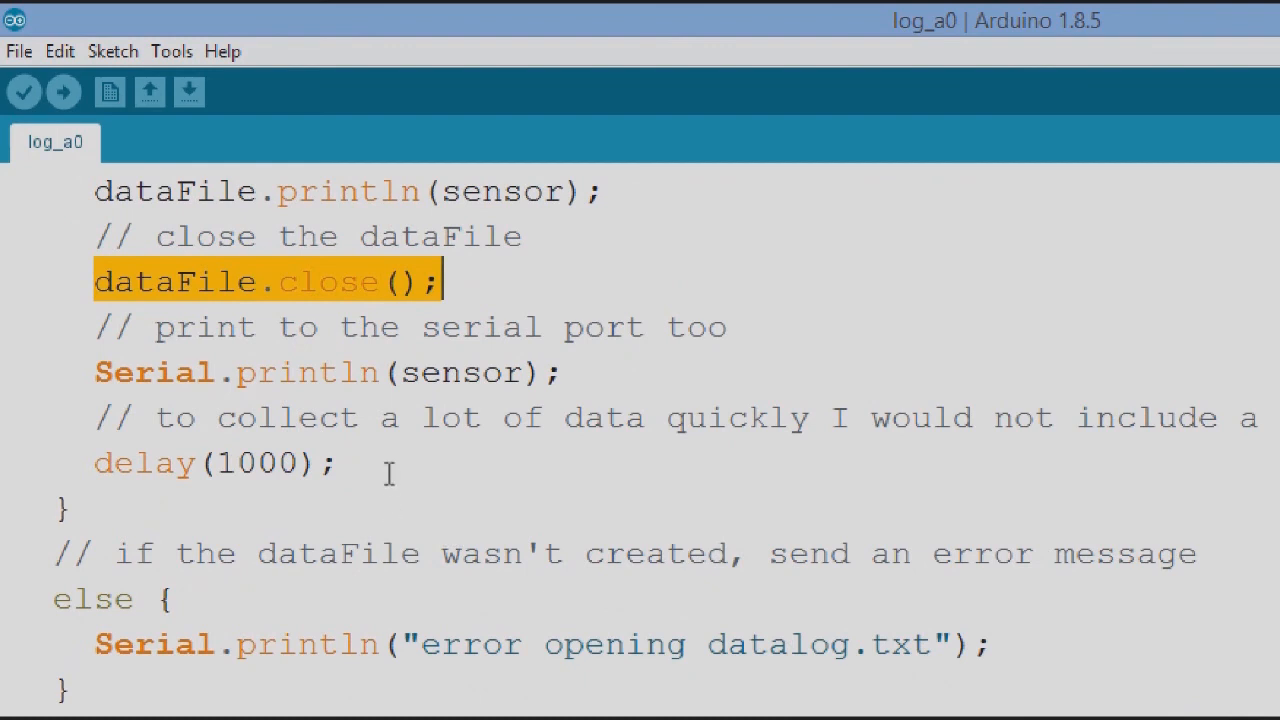
mouse_move(78, 372)
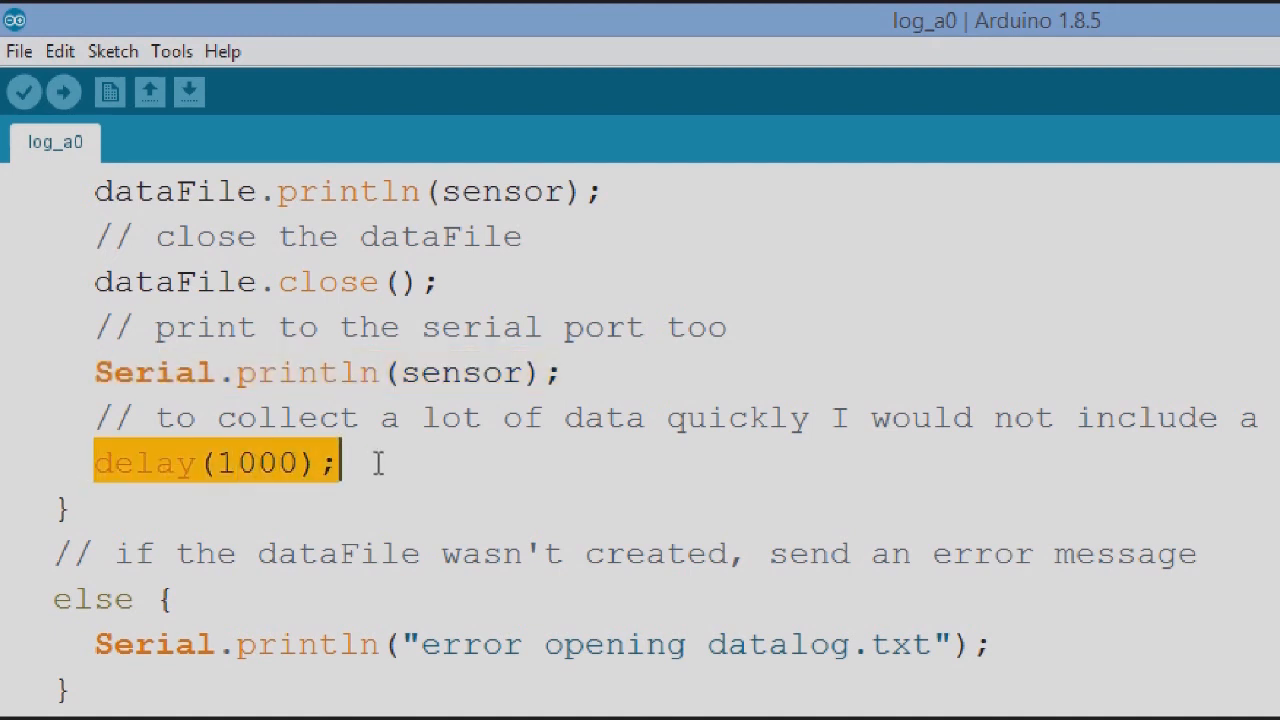
mouse_move(442, 492)
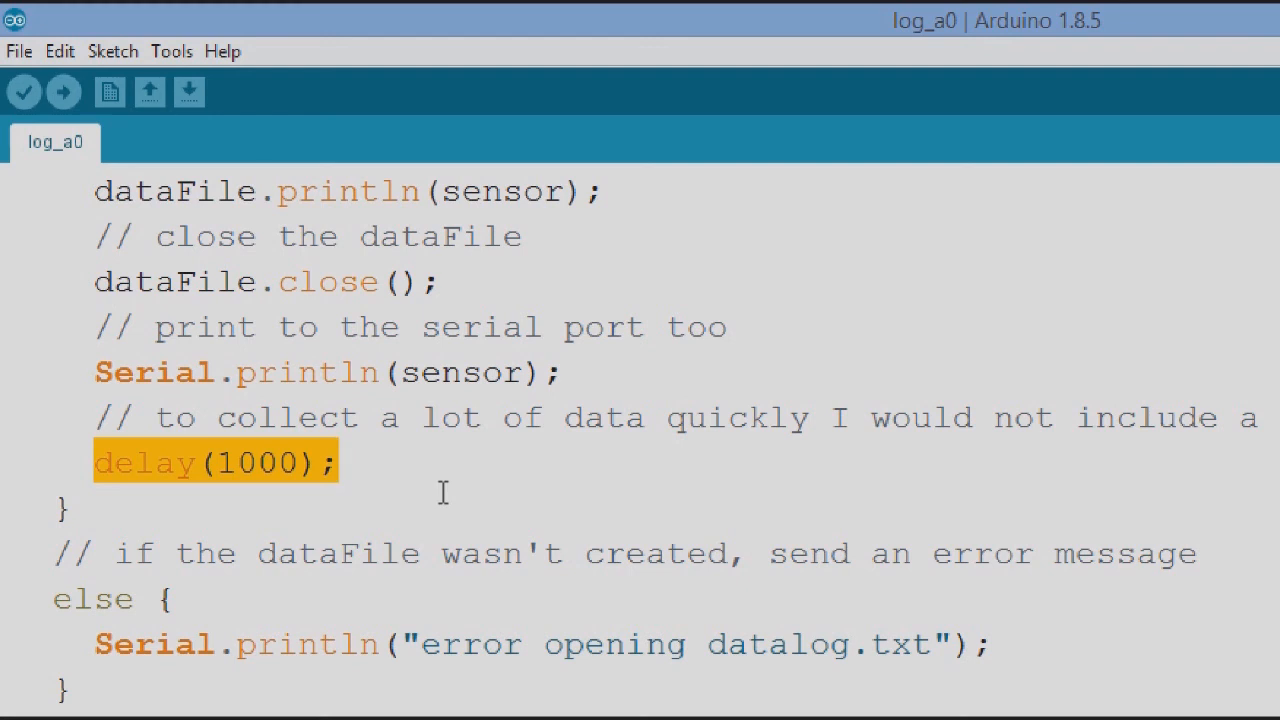
mouse_move(1115, 513)
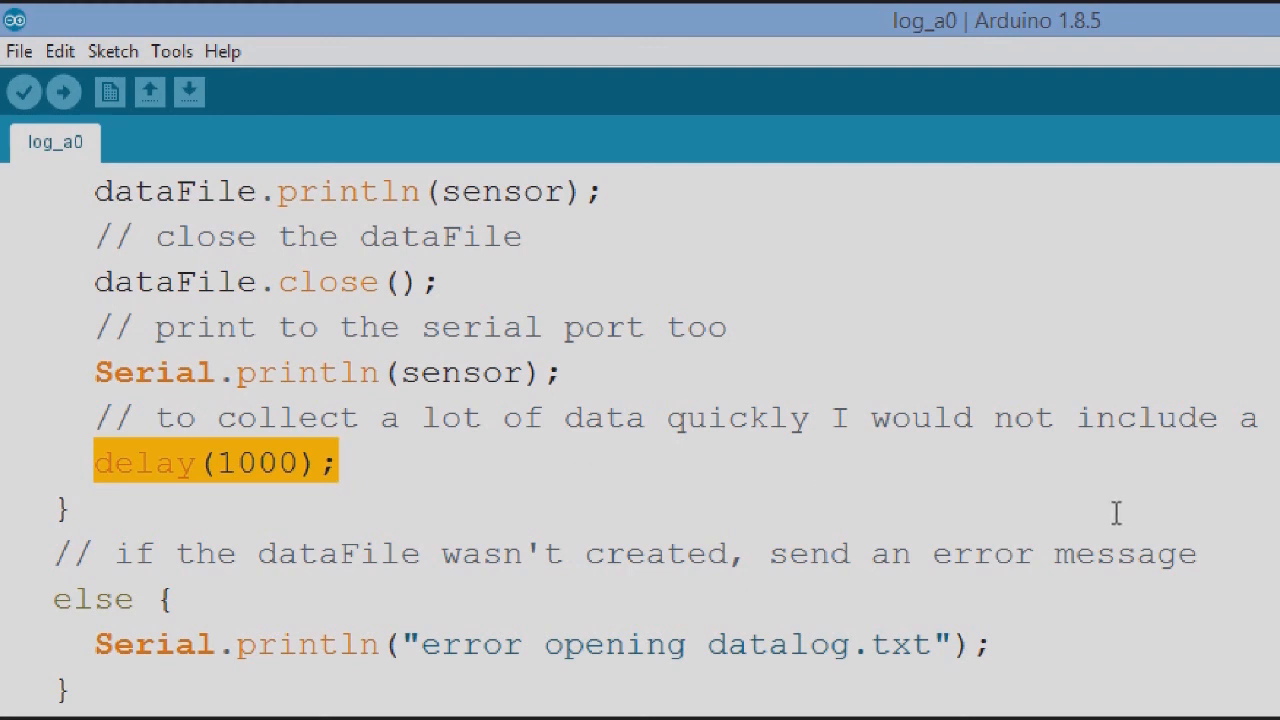
scroll("down", 3)
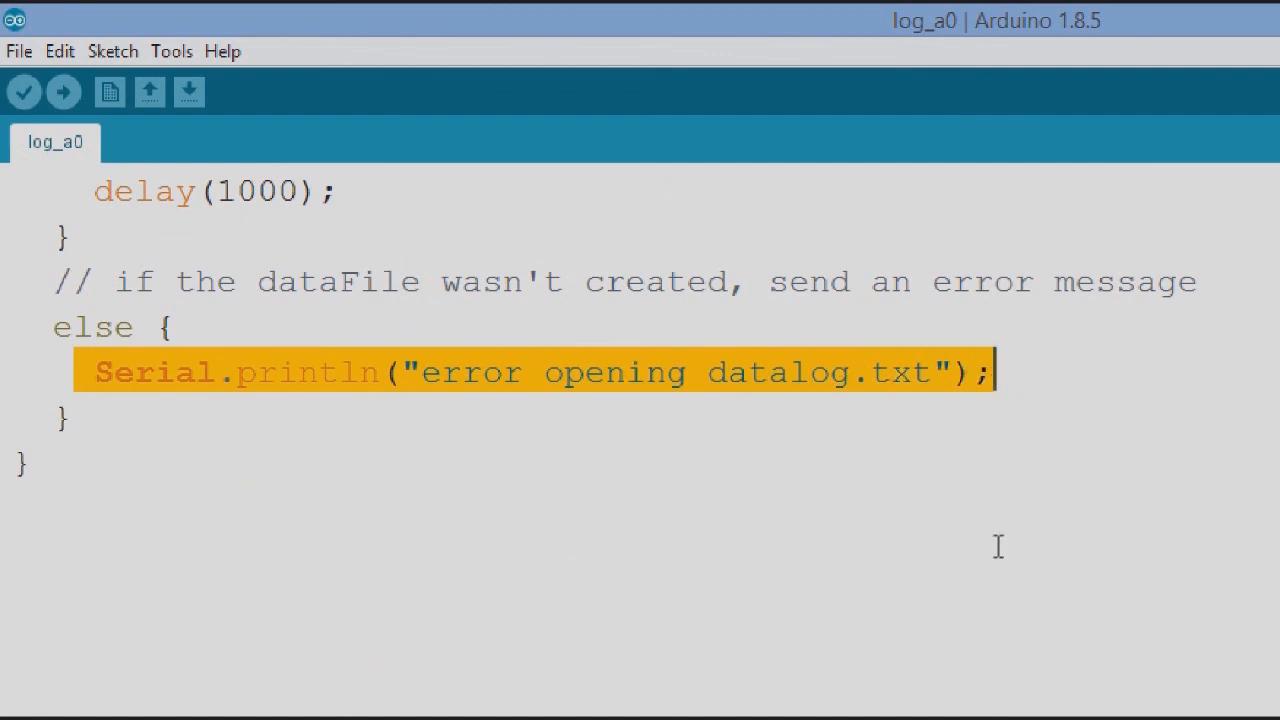
scroll("down", 3)
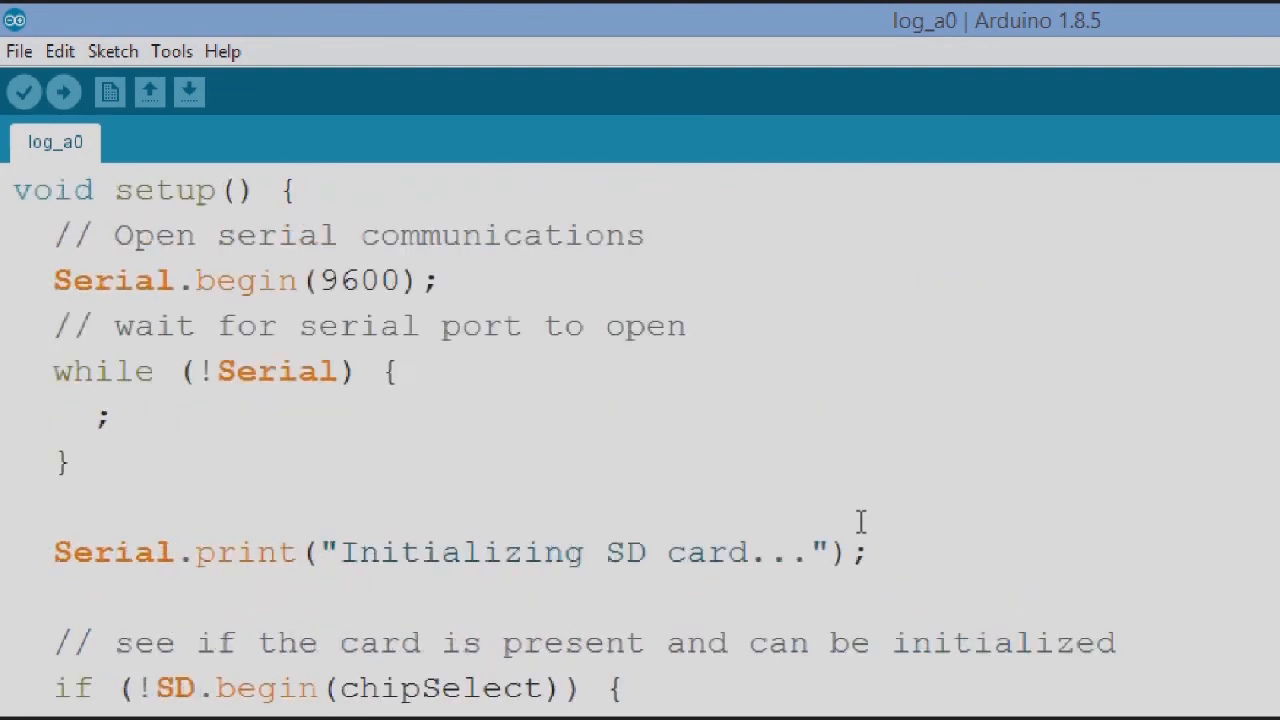
scroll("up", 3)
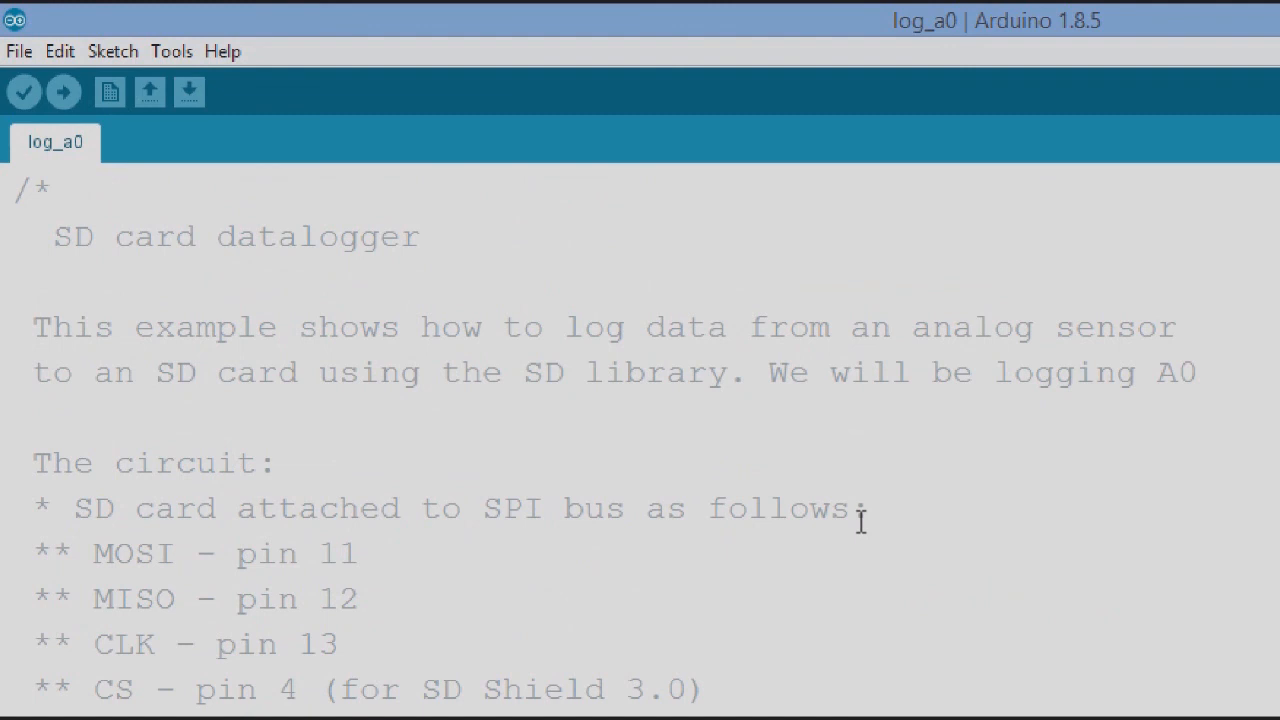
scroll("down", 3)
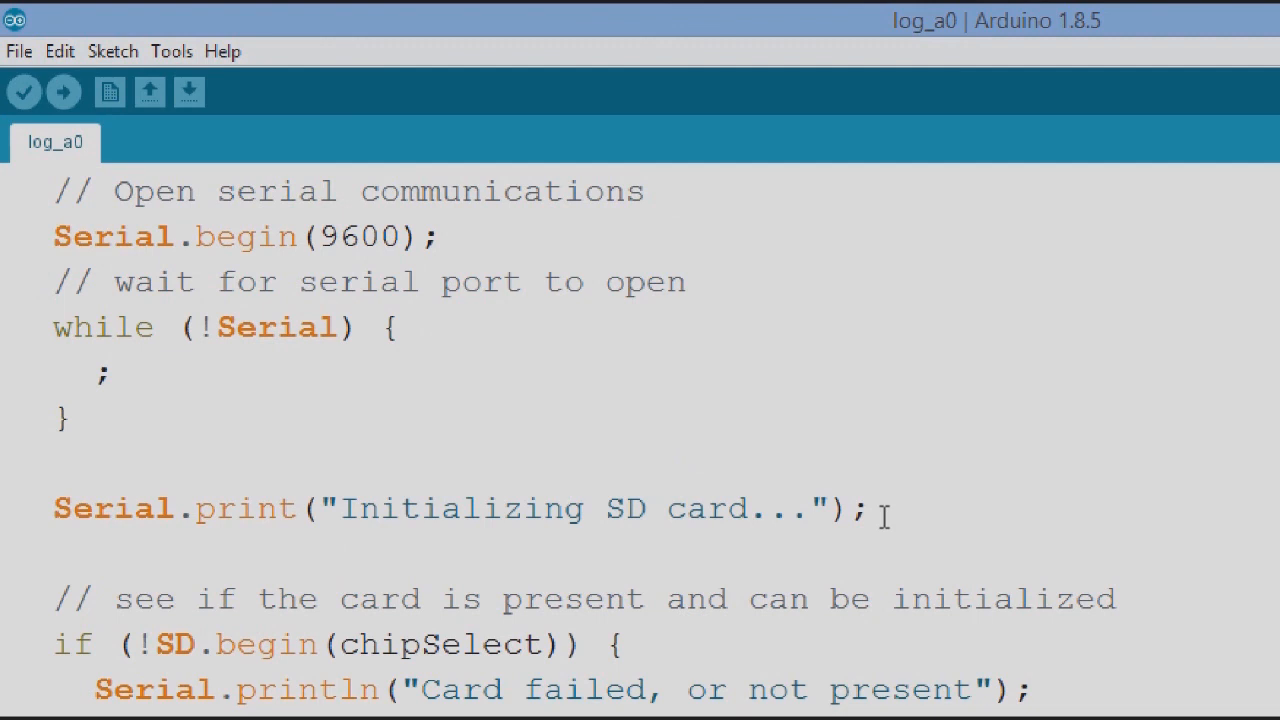
mouse_move(907, 487)
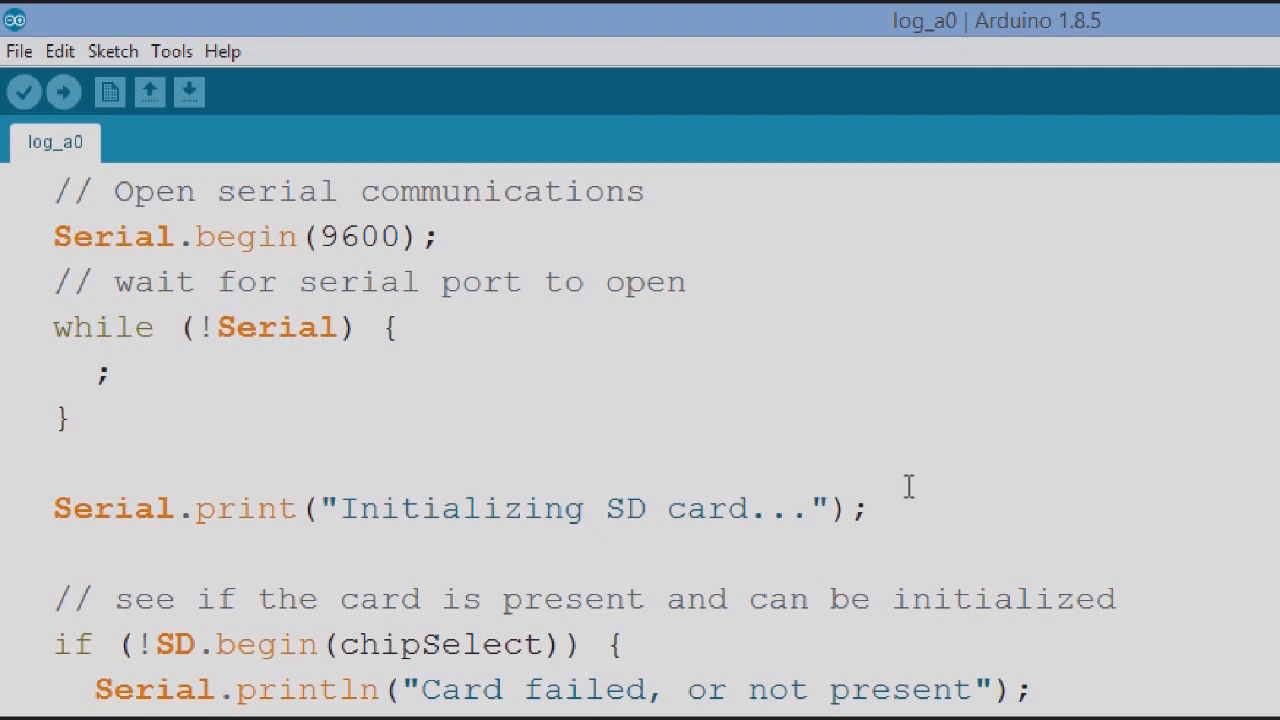
scroll("down", 3)
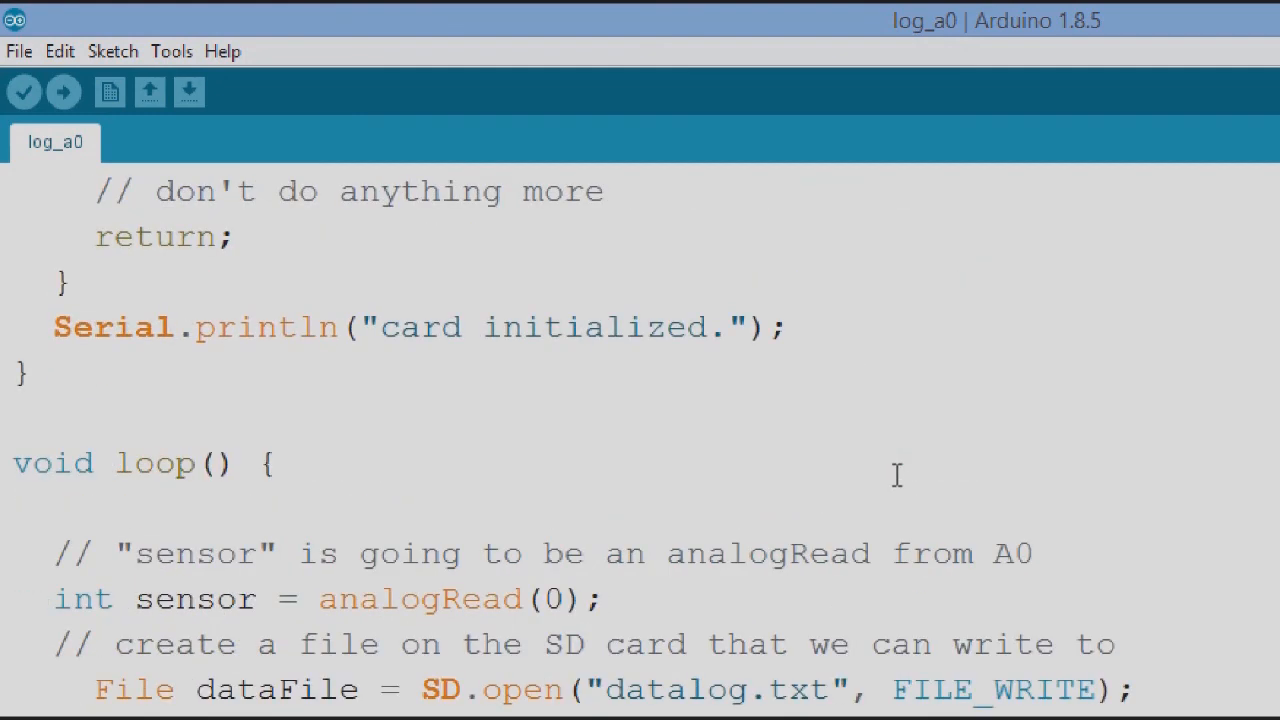